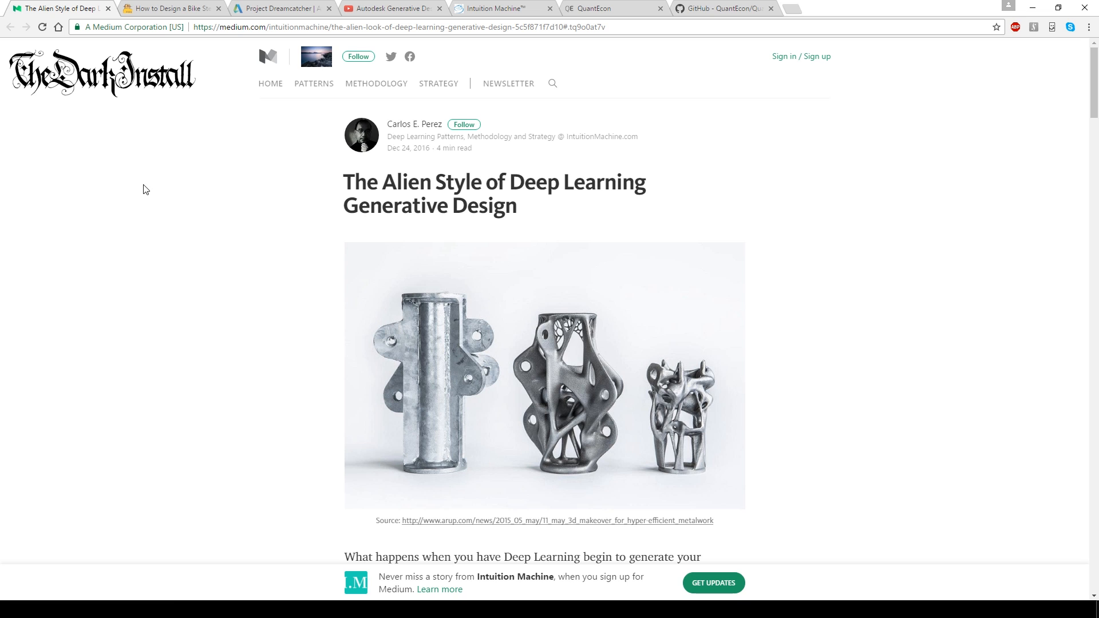
mouse_move(240, 190)
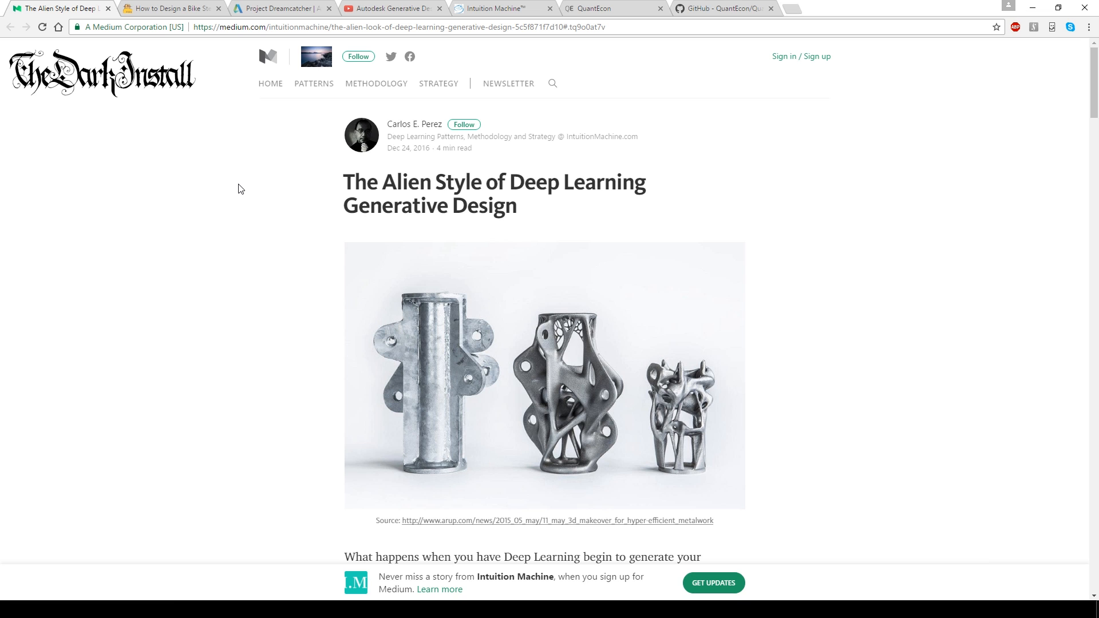
- Scroll through the current article down to the link to the bike stem source article
scroll(down, 3)
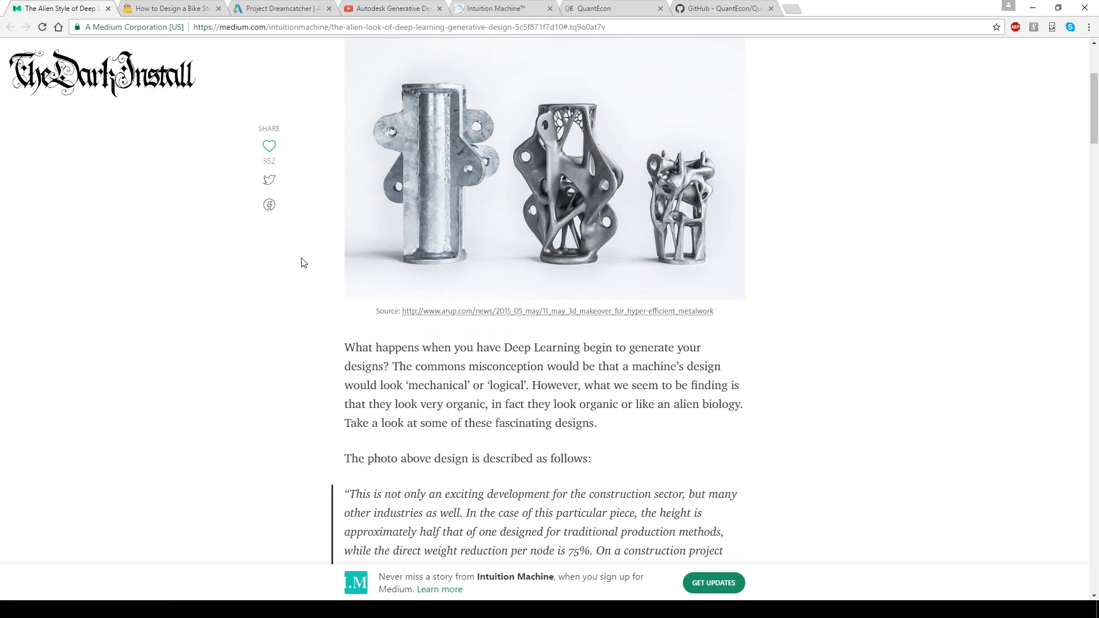
scroll(down, 3)
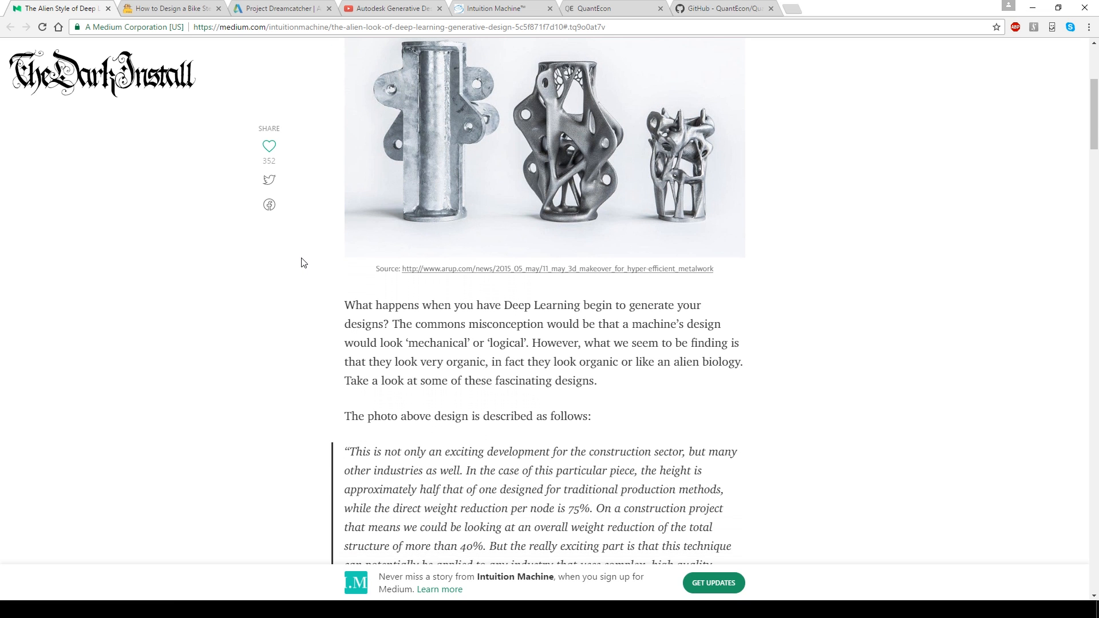
scroll(up, 3)
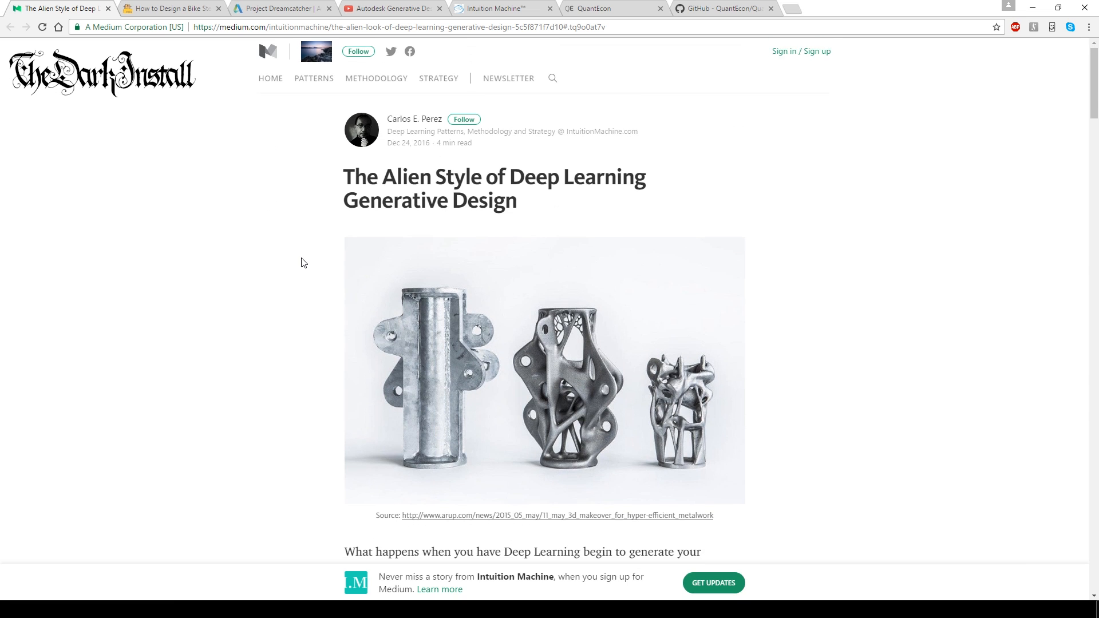
scroll(down, 3)
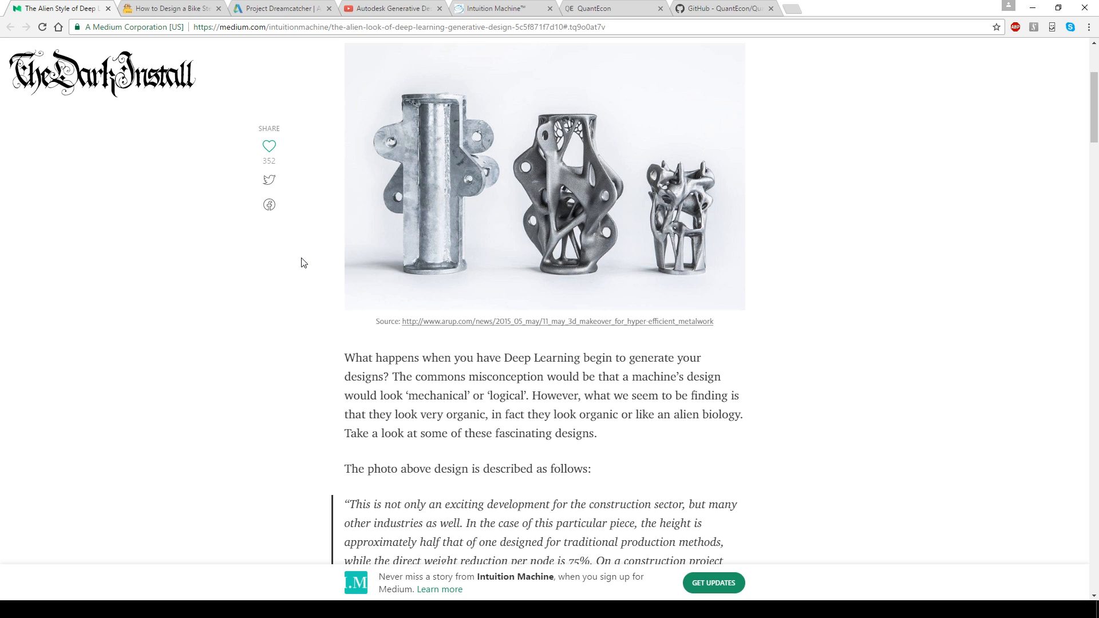
scroll(down, 3)
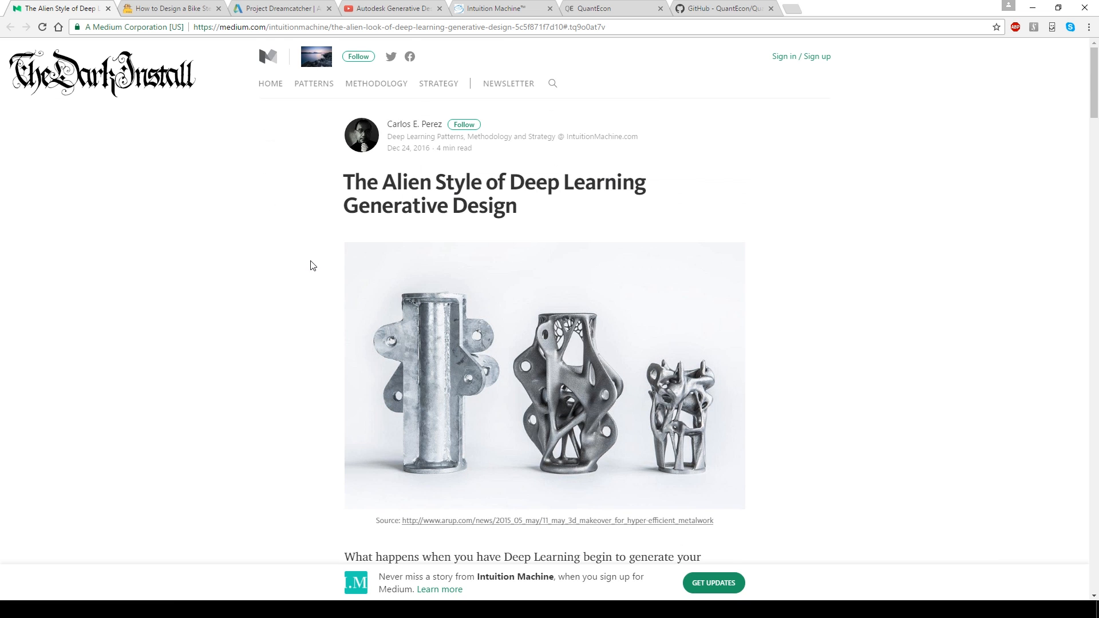
scroll(down, 3)
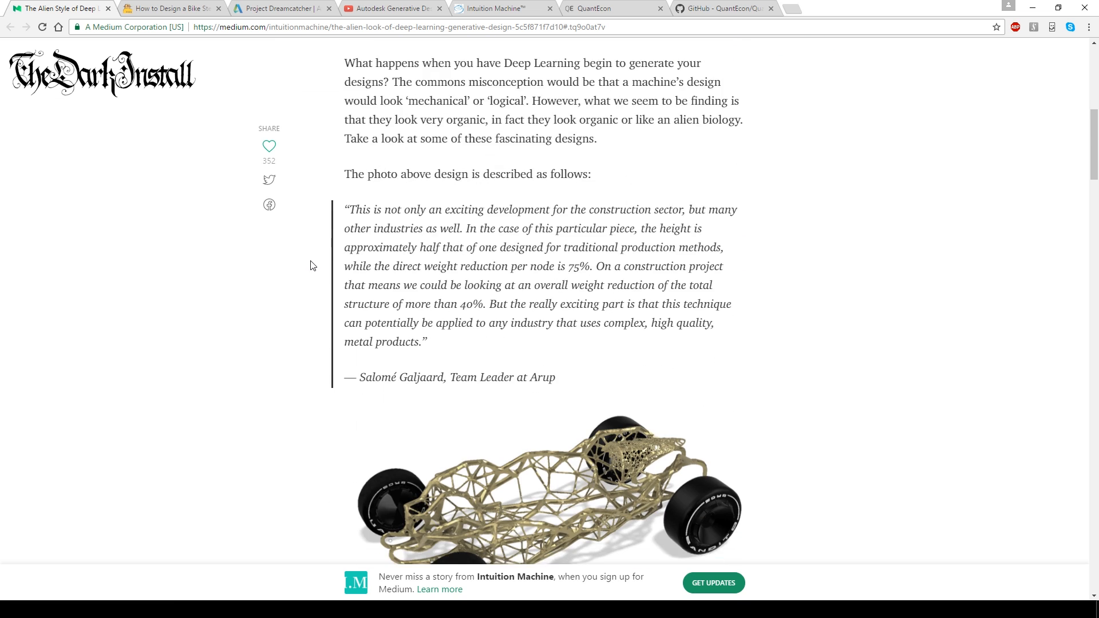
scroll(down, 3)
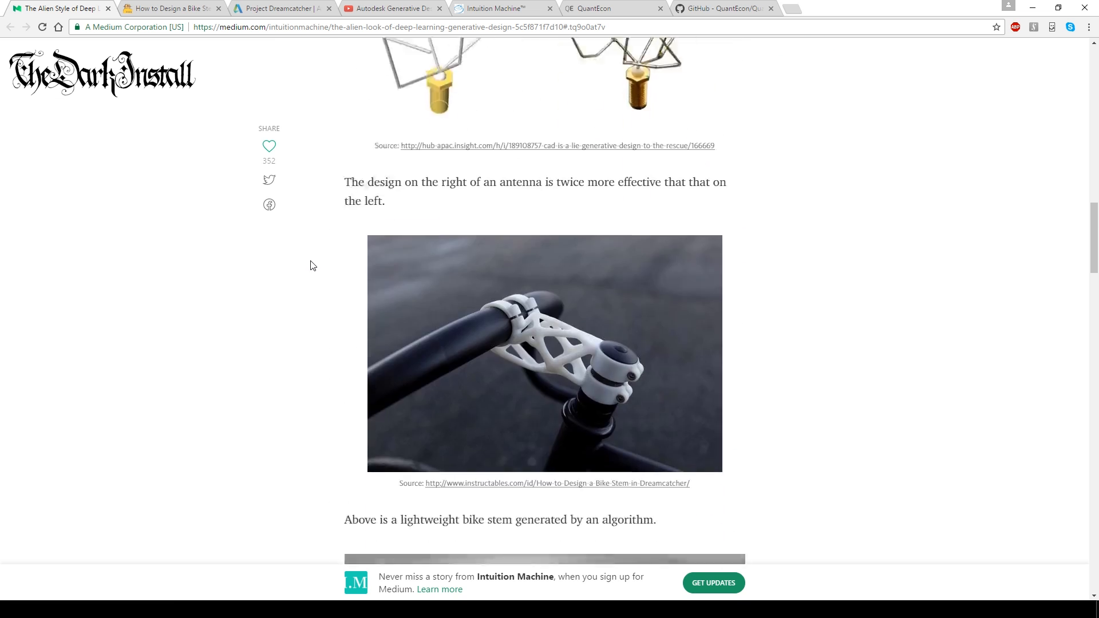
scroll(down, 3)
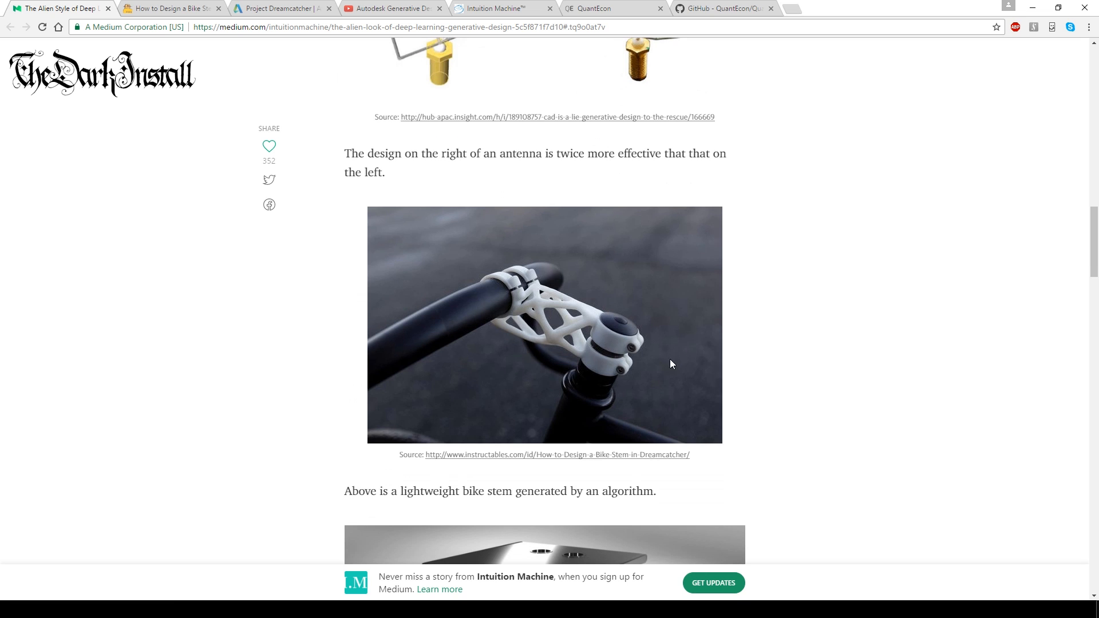
mouse_move(659, 322)
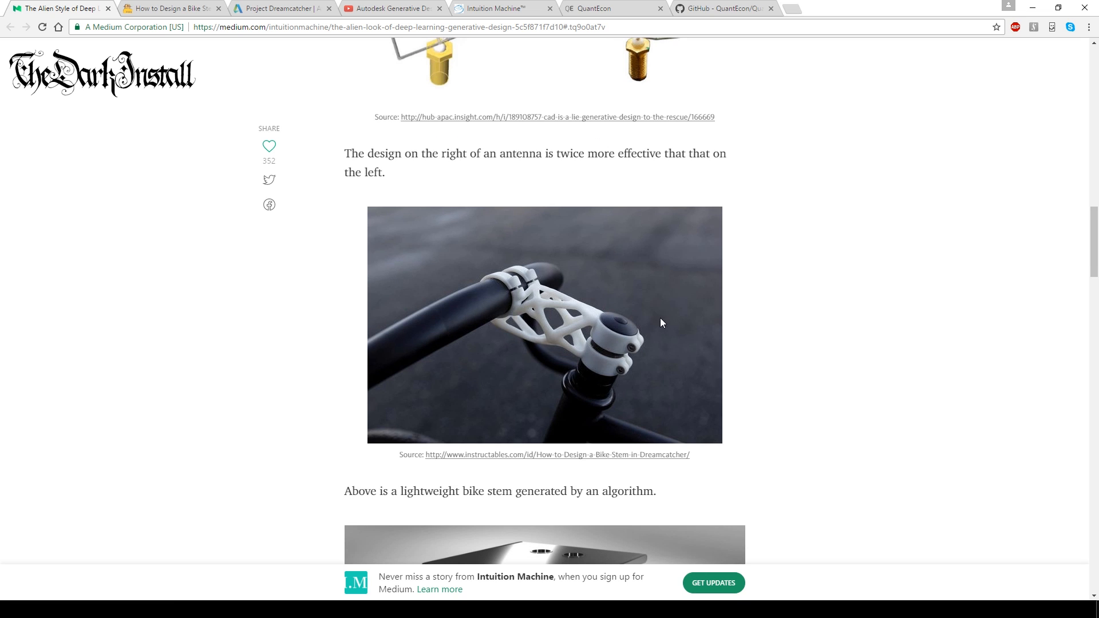
scroll(down, 3)
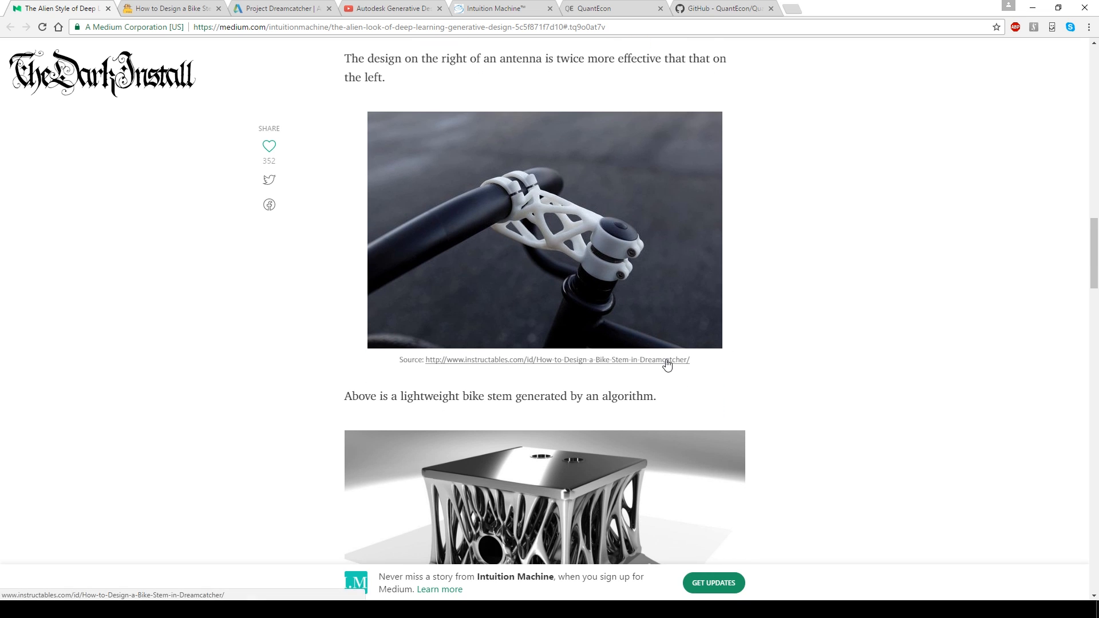
- Open the Instructables Dreamcatcher bike stem guide and read its photo gallery and Step 1 on ports
click(556, 360)
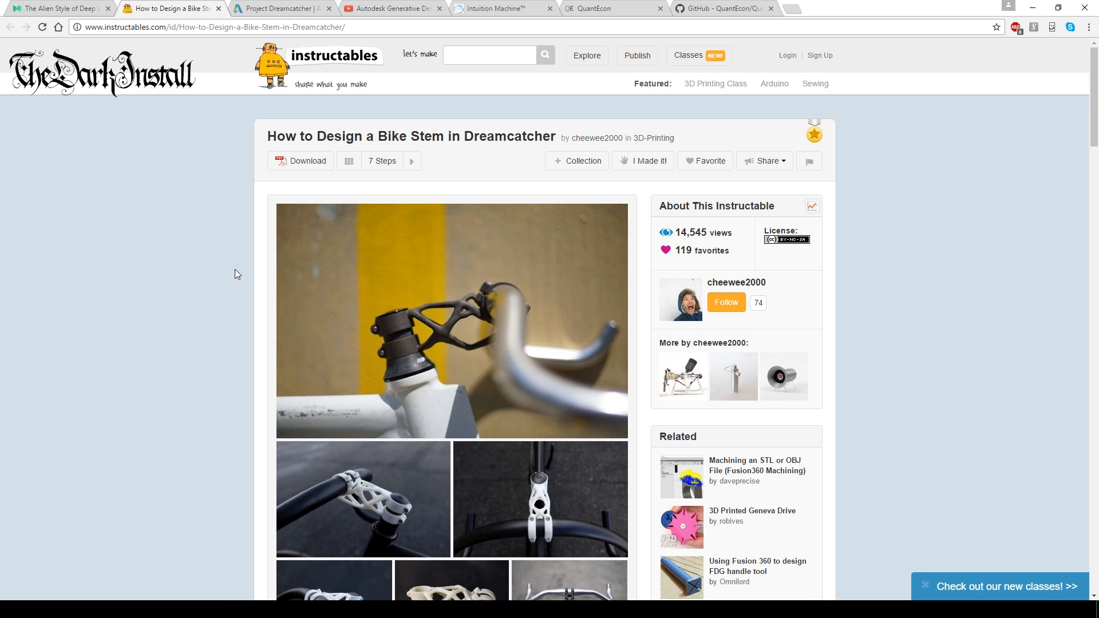
scroll(down, 3)
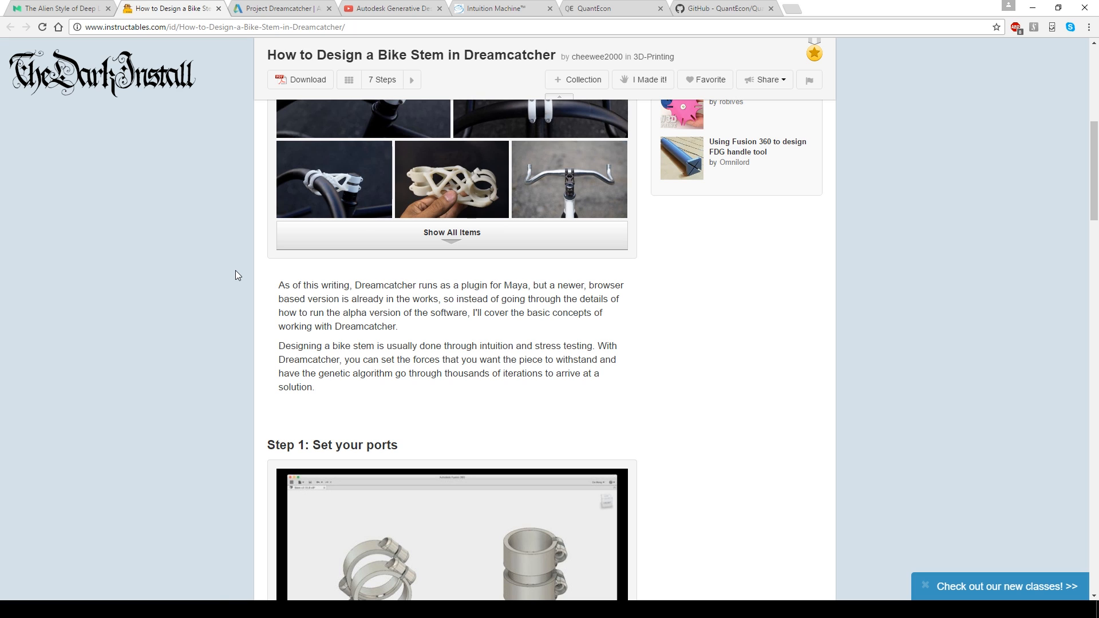
scroll(down, 3)
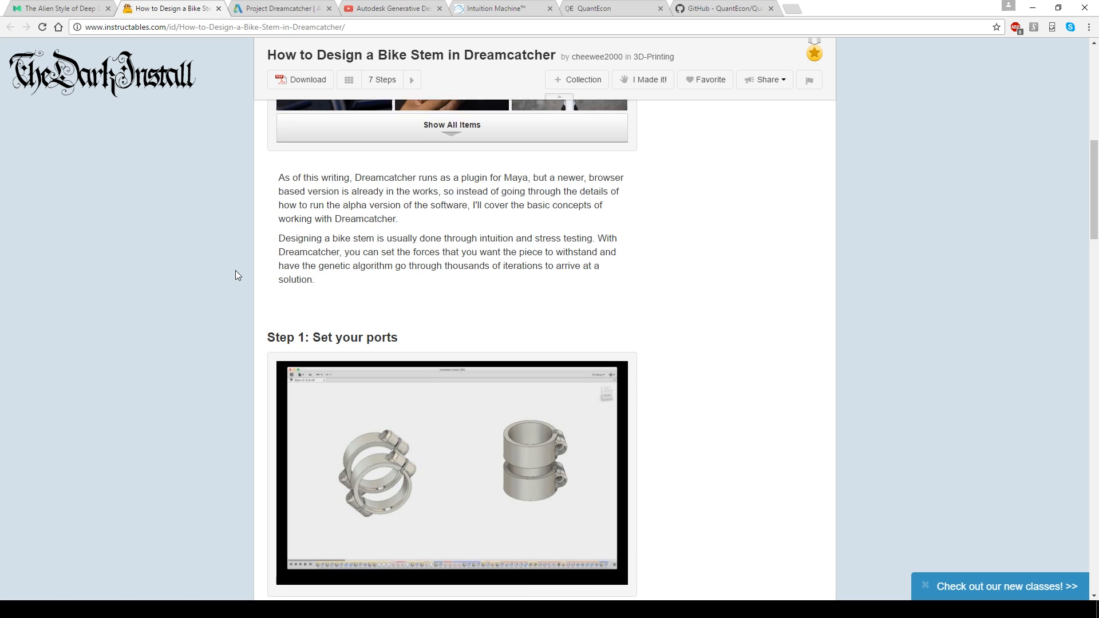
scroll(down, 3)
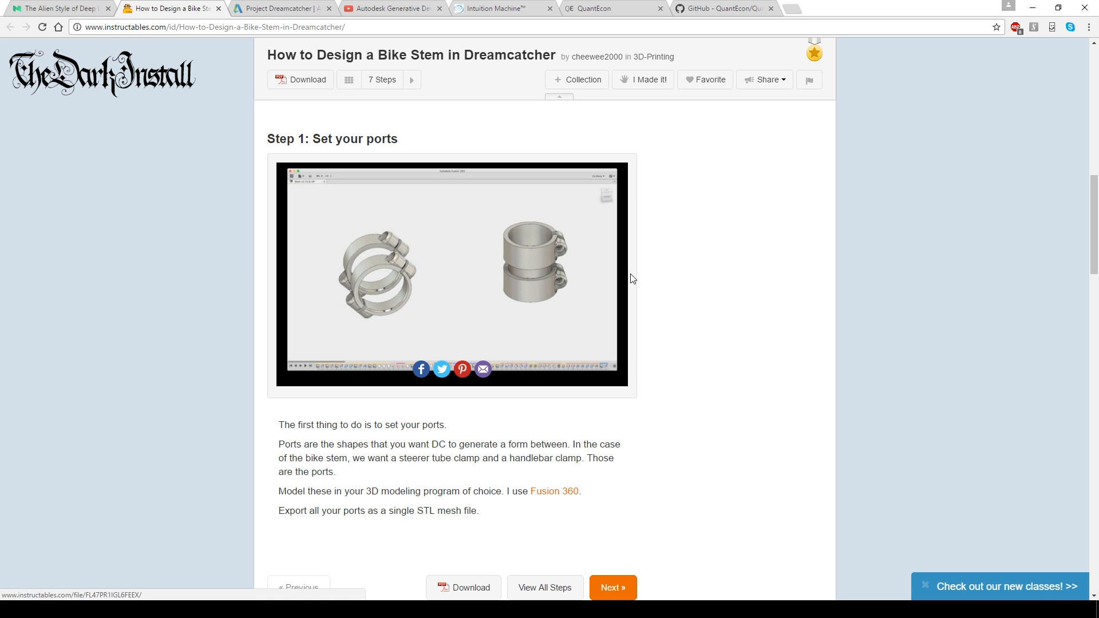
mouse_move(374, 245)
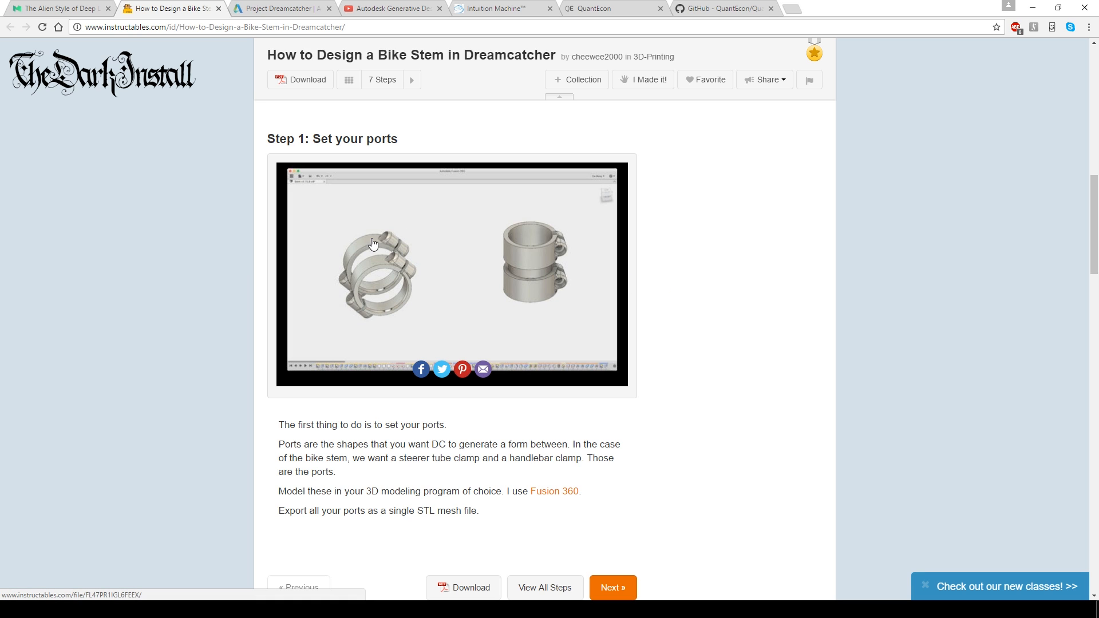
mouse_move(389, 278)
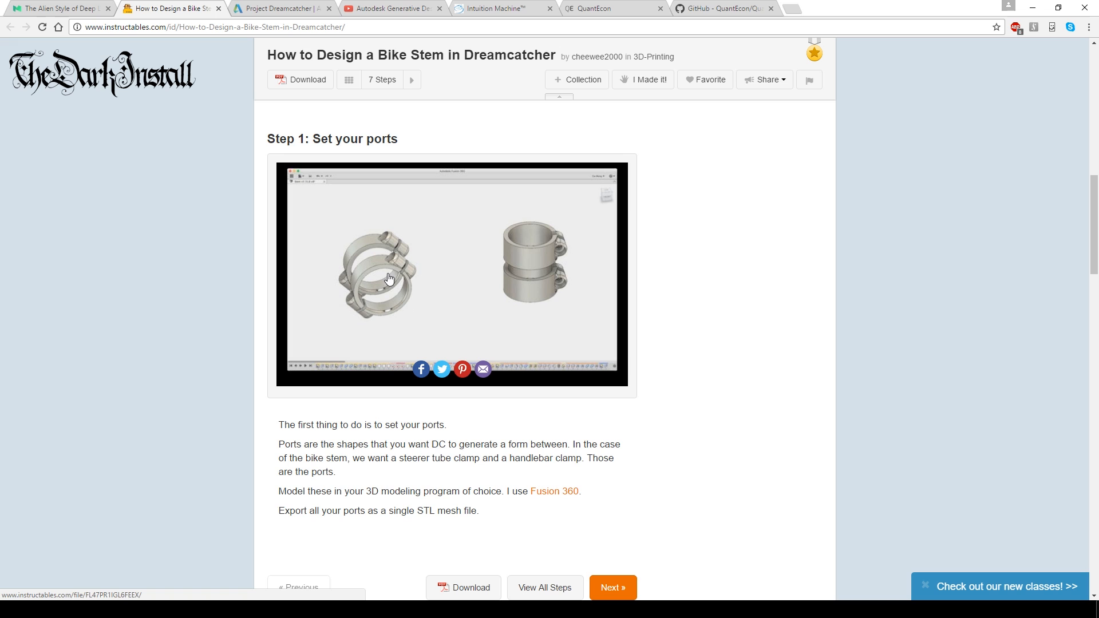
mouse_move(537, 258)
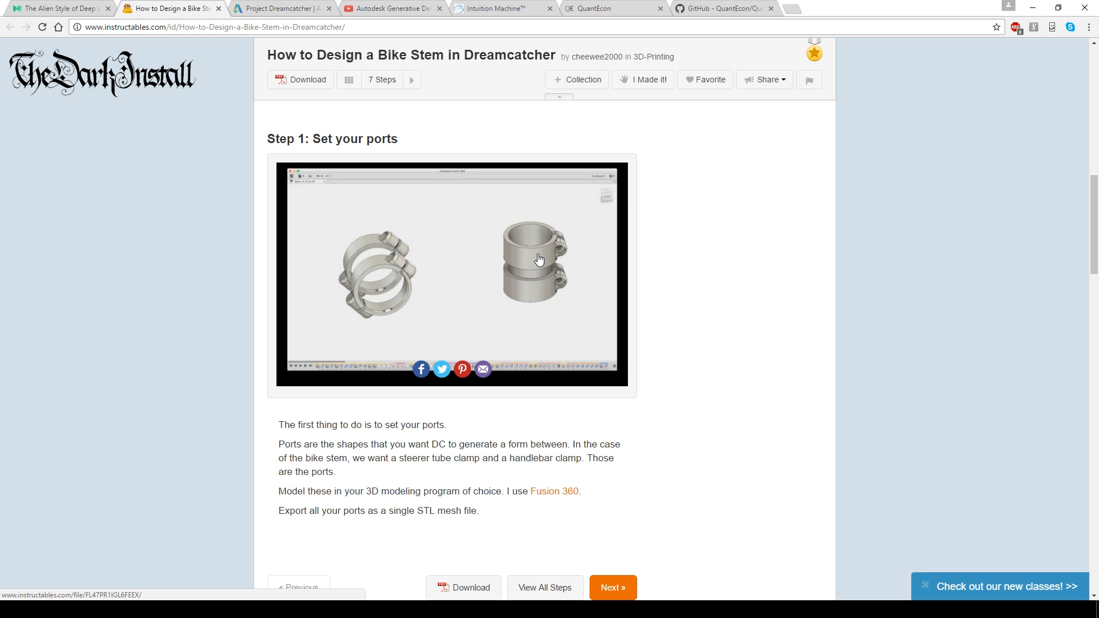
scroll(down, 3)
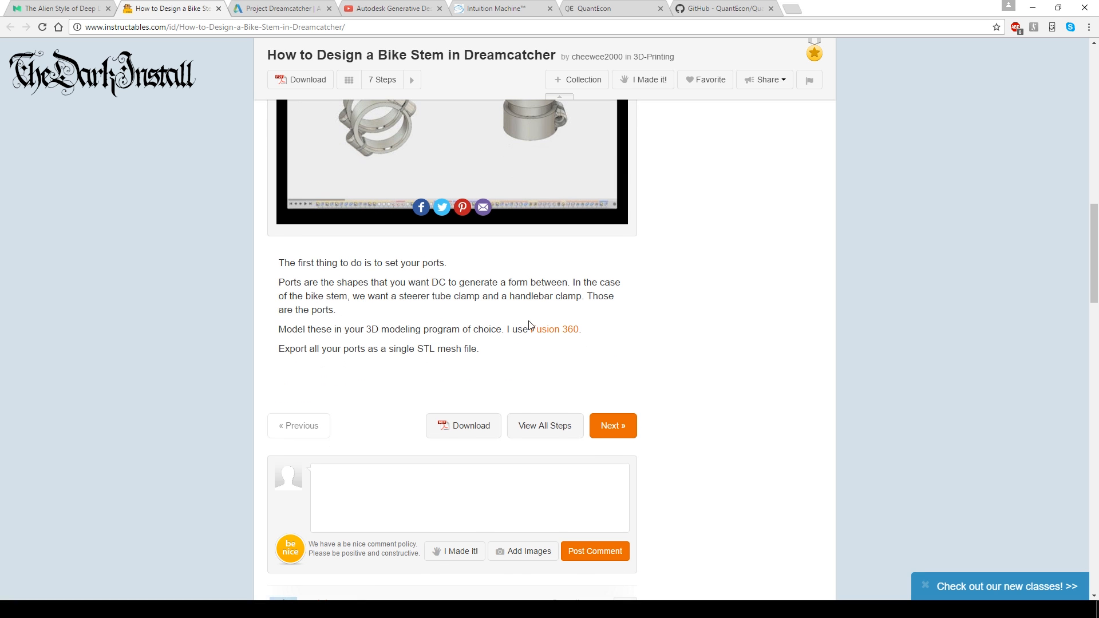
mouse_move(407, 290)
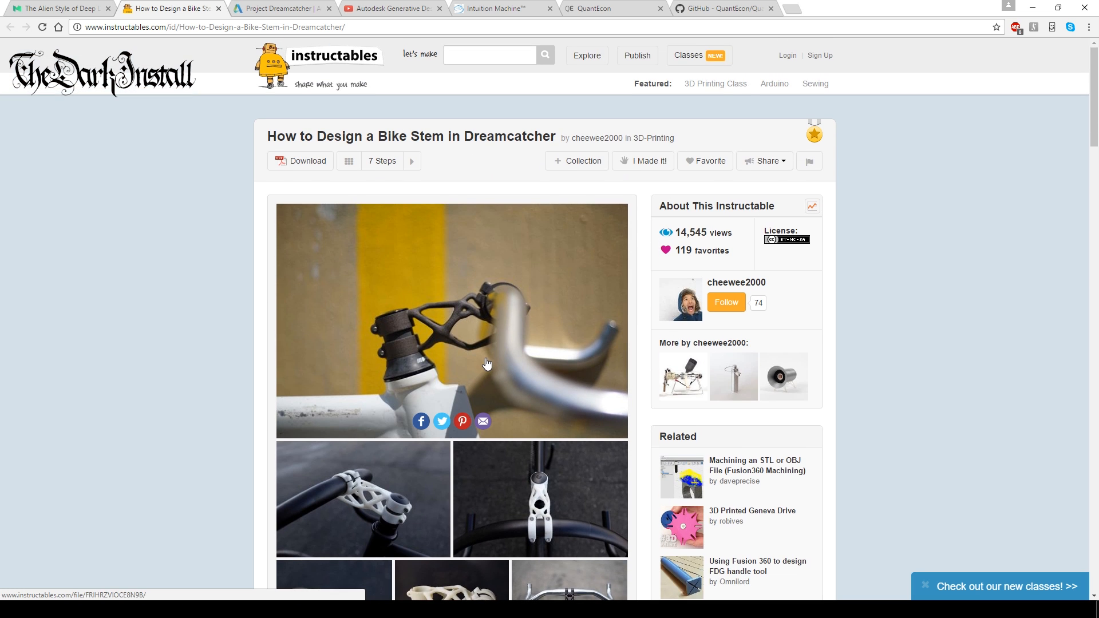
scroll(down, 3)
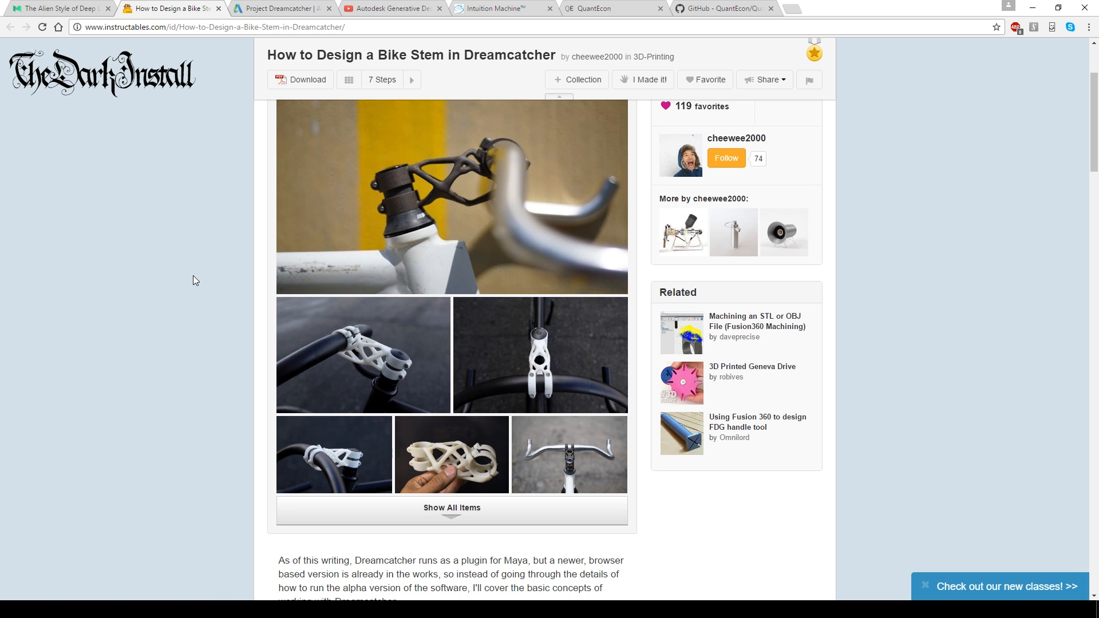
scroll(down, 3)
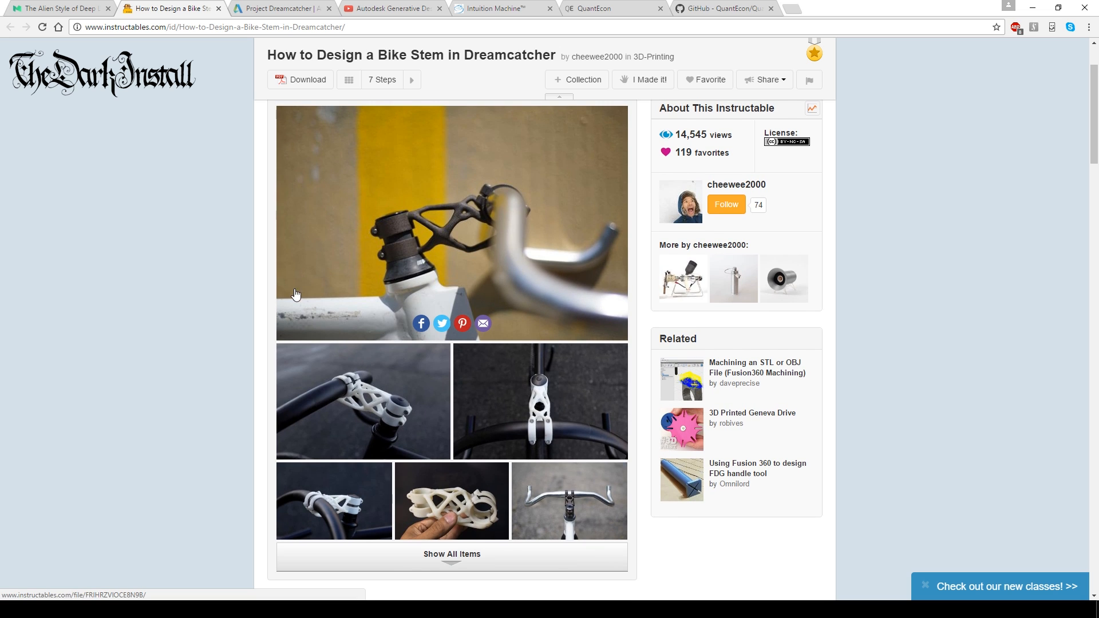
scroll(down, 3)
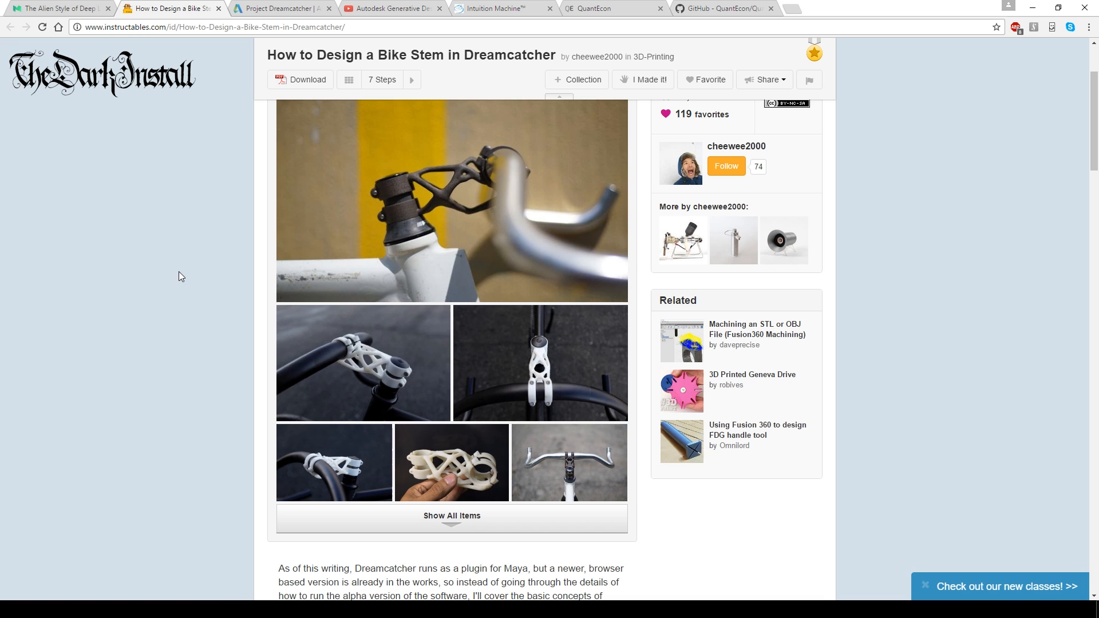
scroll(down, 3)
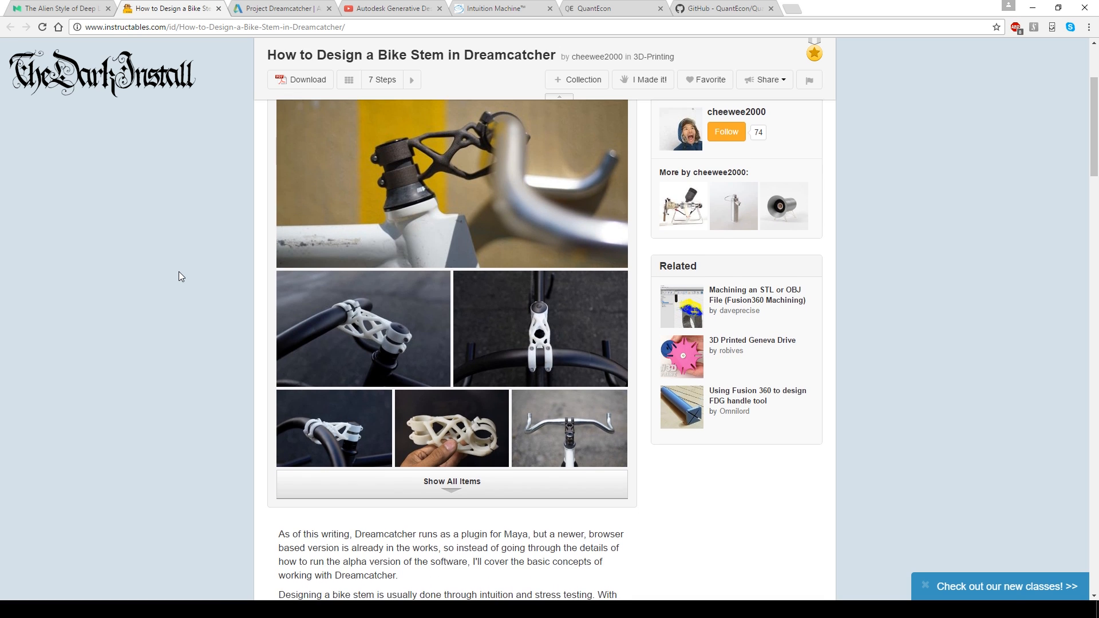
scroll(down, 3)
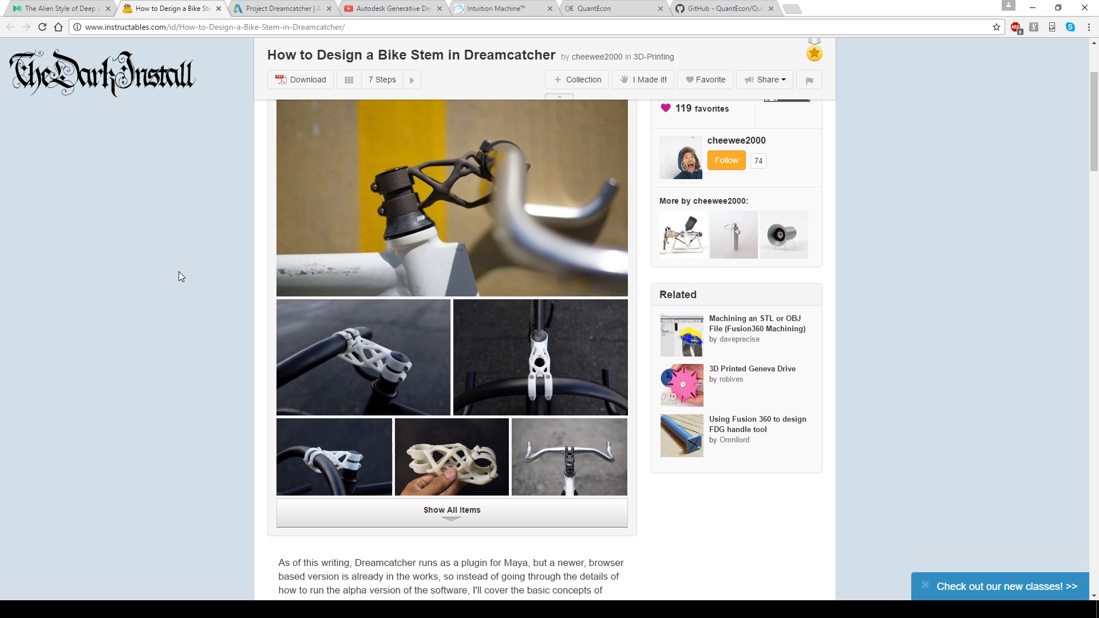
mouse_move(173, 272)
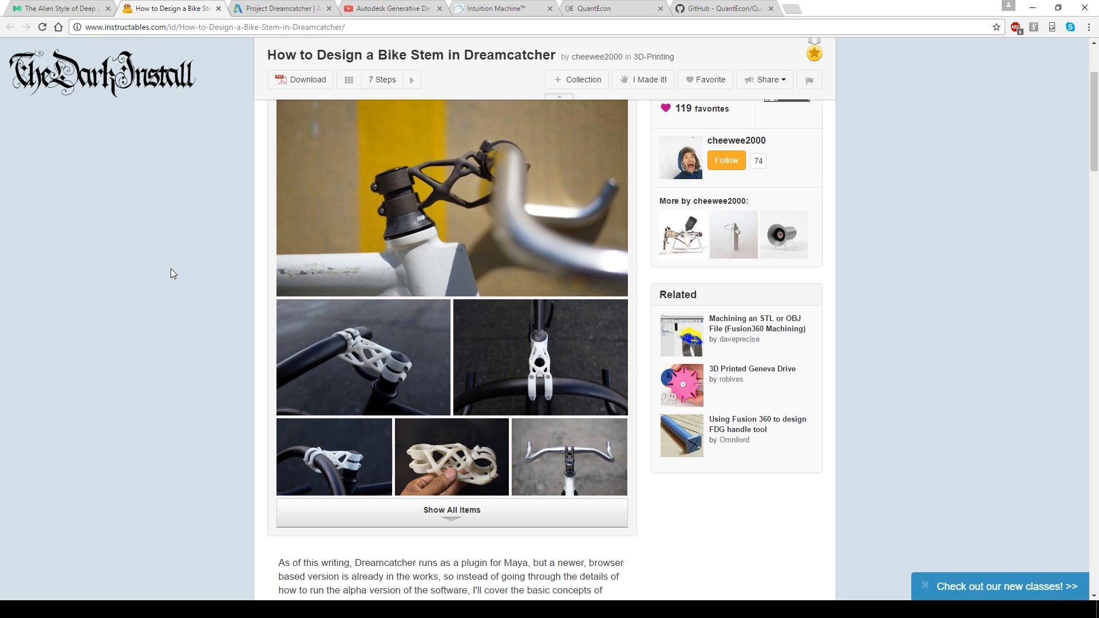
- Read Autodesk's Project Dreamcatcher page past its workflow, bike frame renders and cloud computing sections
click(280, 9)
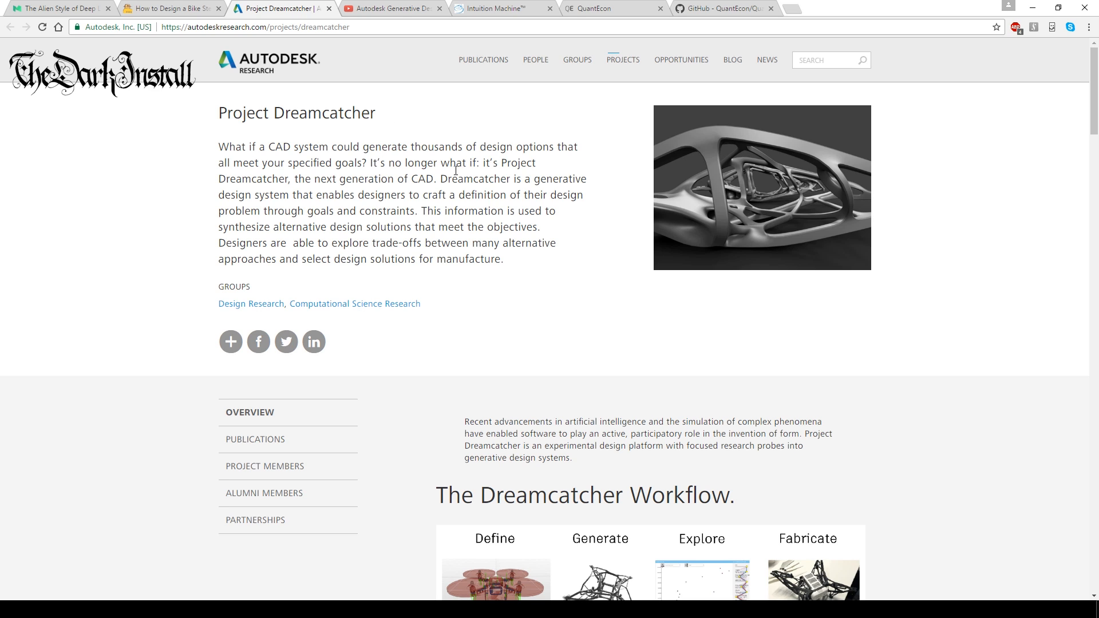
mouse_move(343, 86)
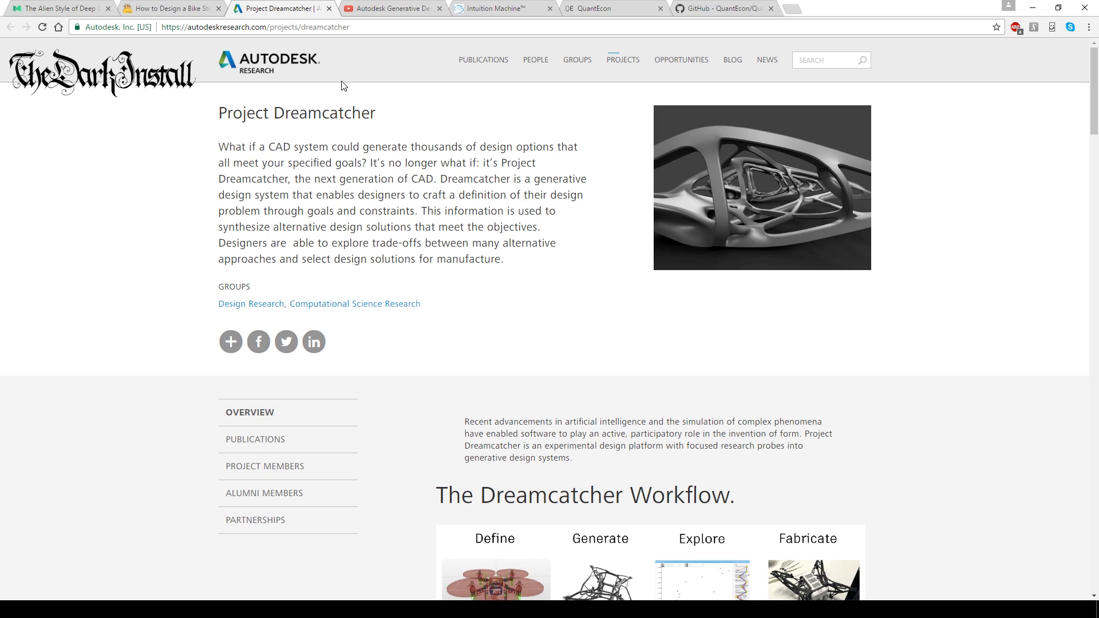
mouse_move(435, 152)
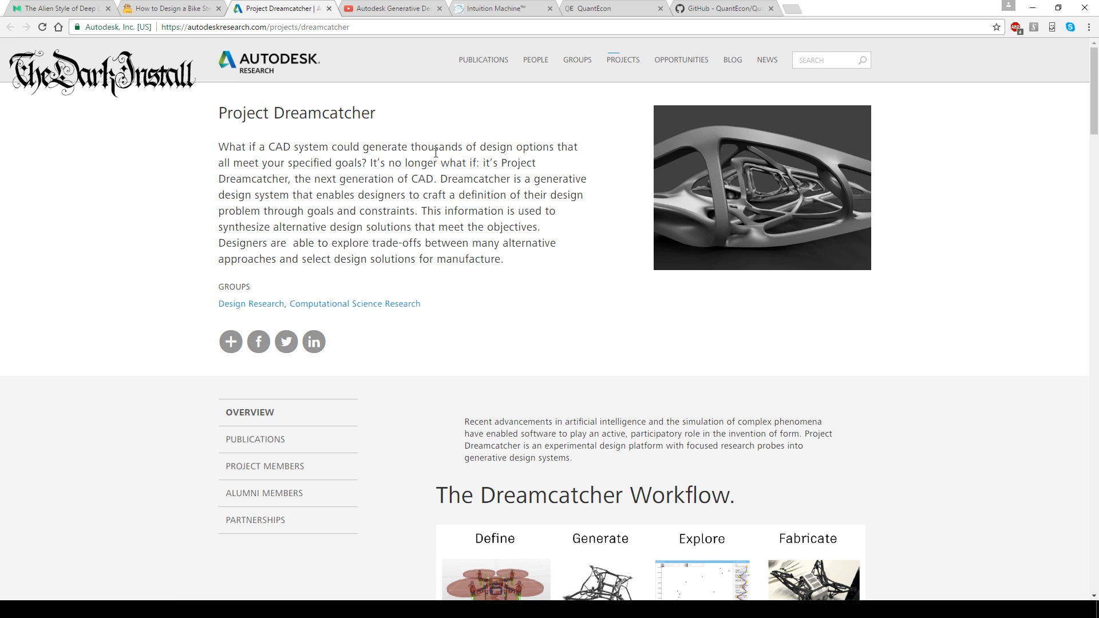
scroll(down, 3)
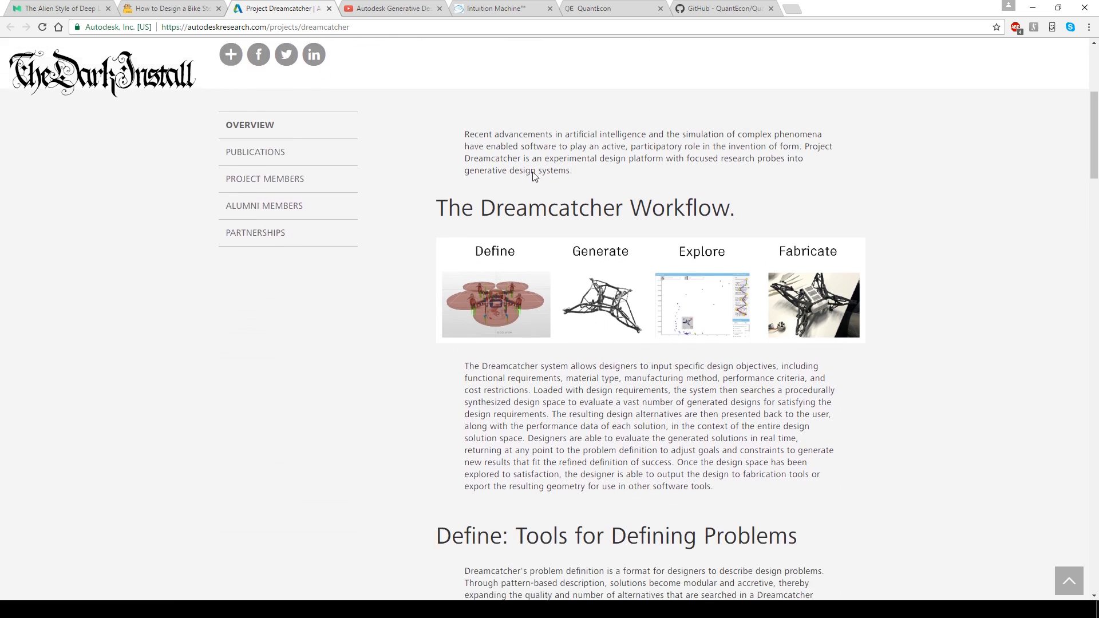
scroll(down, 3)
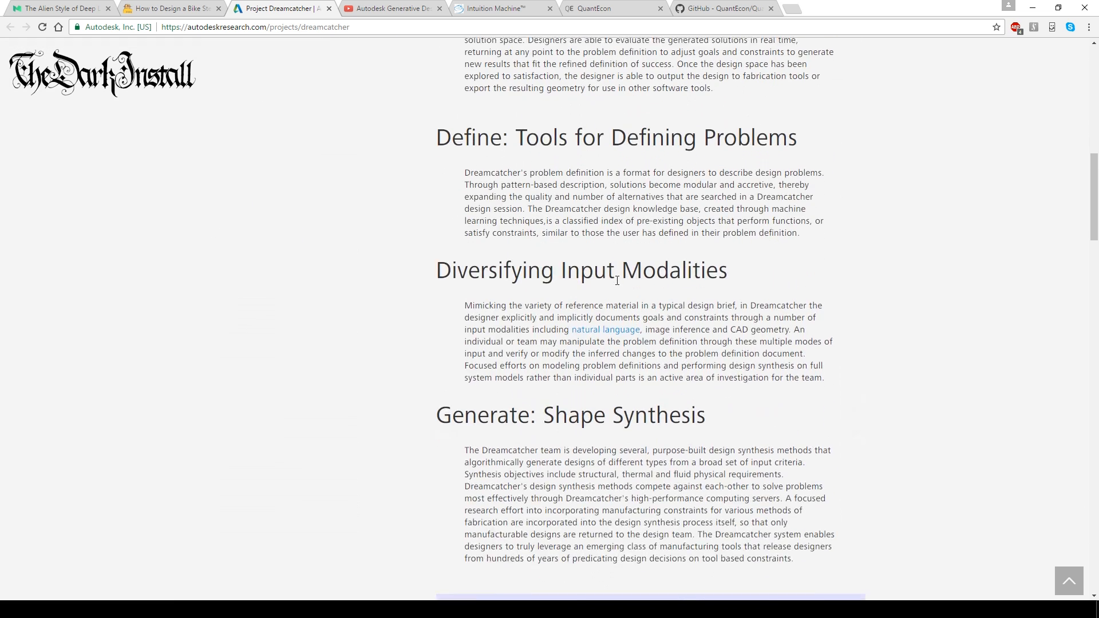
scroll(down, 3)
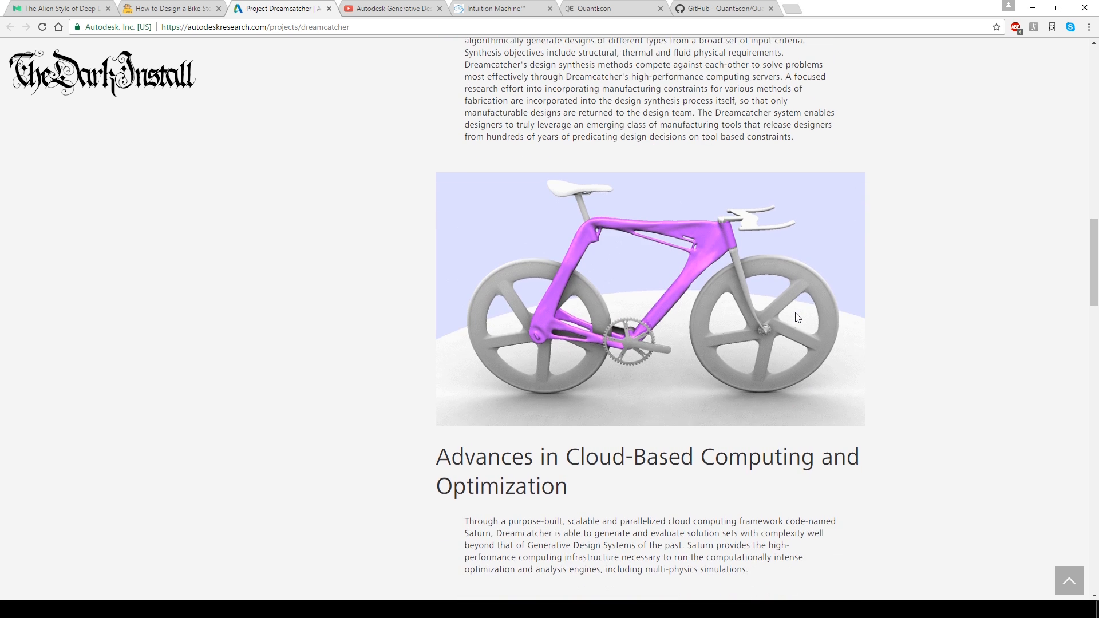
scroll(down, 3)
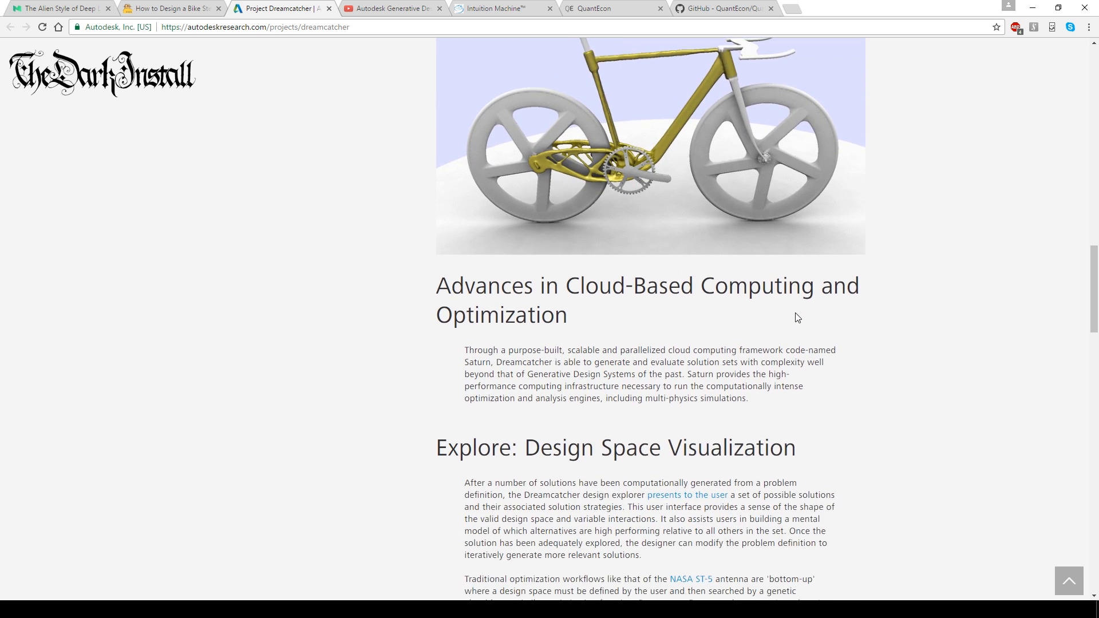
- Return to the Medium generative design article at its algorithm-generated bike stem image
click(60, 8)
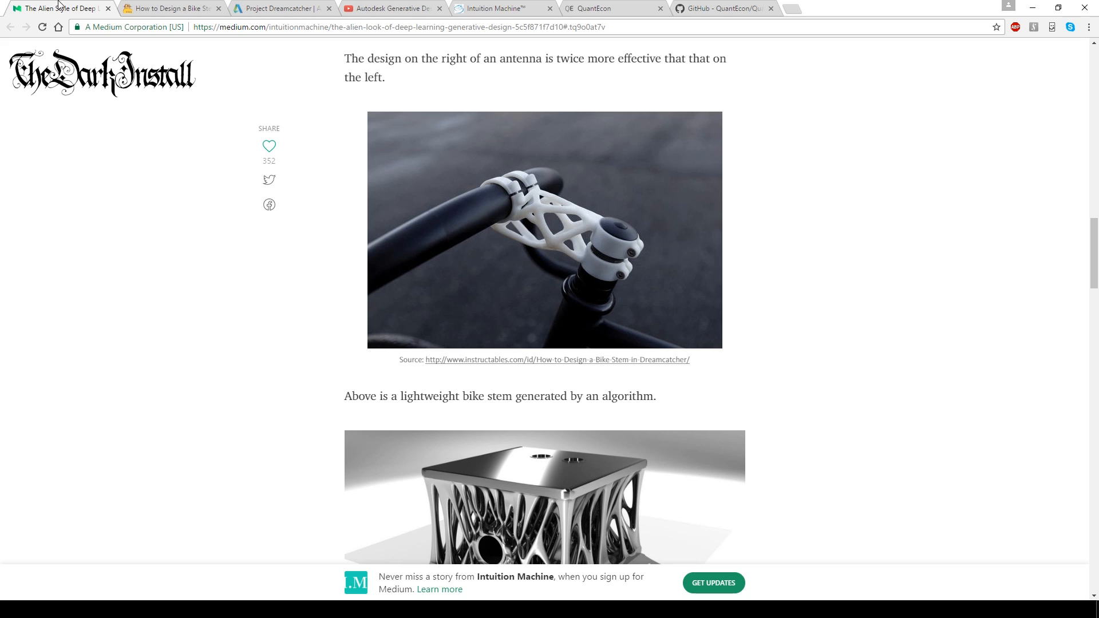
mouse_move(721, 82)
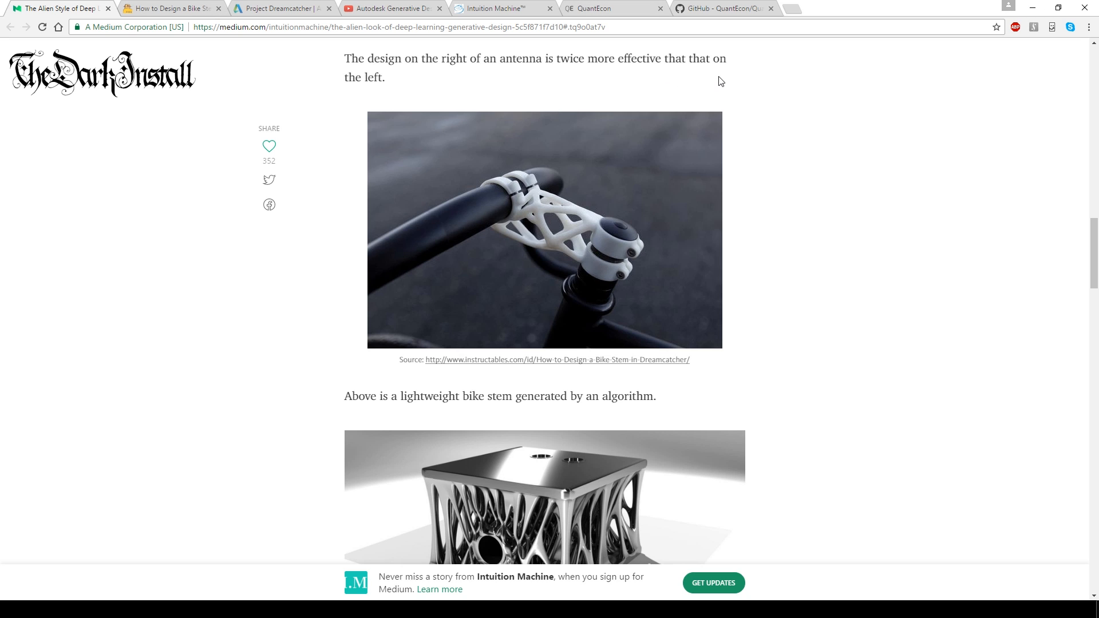
mouse_move(613, 9)
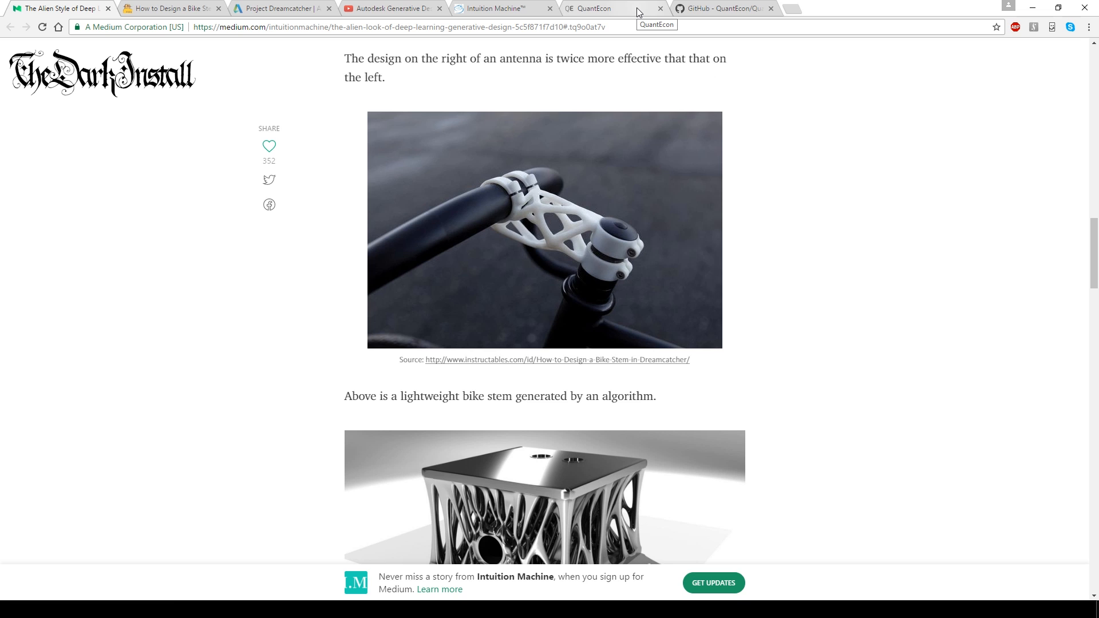
- Bring up the QuantEcon homepage with its open-source economic modeling intro and recent news
click(595, 9)
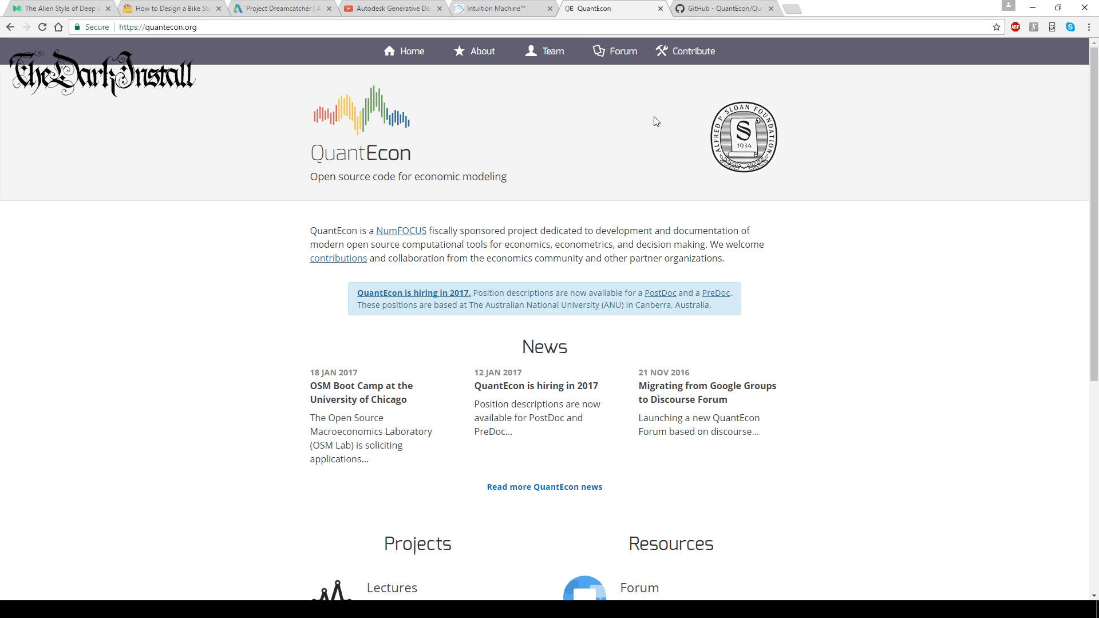
- Browse the QuantEcon.py GitHub repository's file list and README, then return to the Instructables guide
click(721, 8)
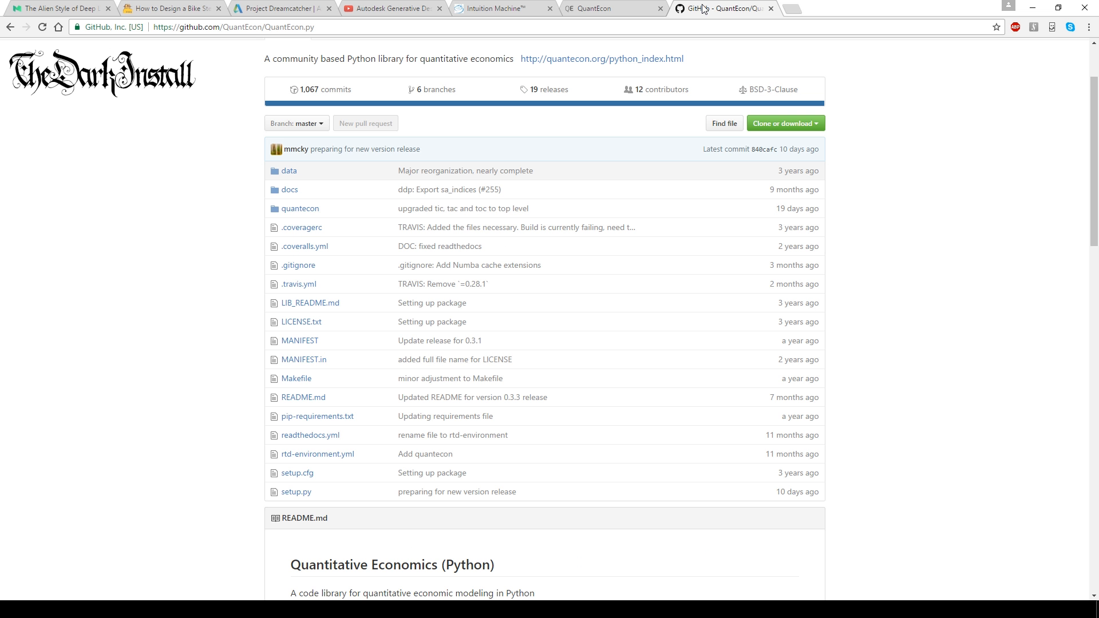
mouse_move(334, 219)
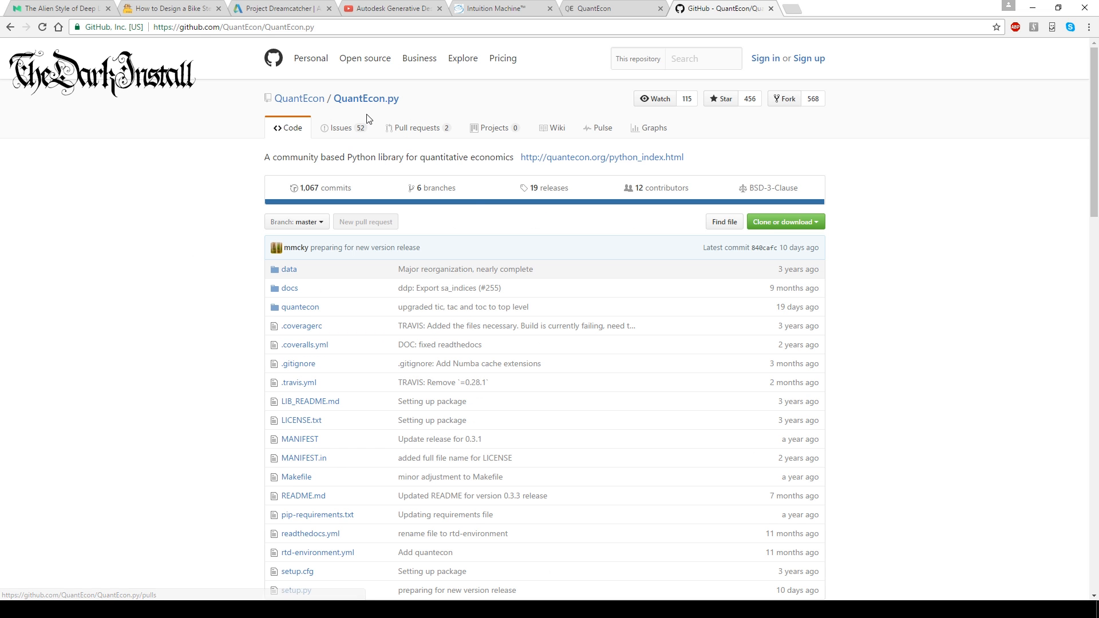
mouse_move(874, 234)
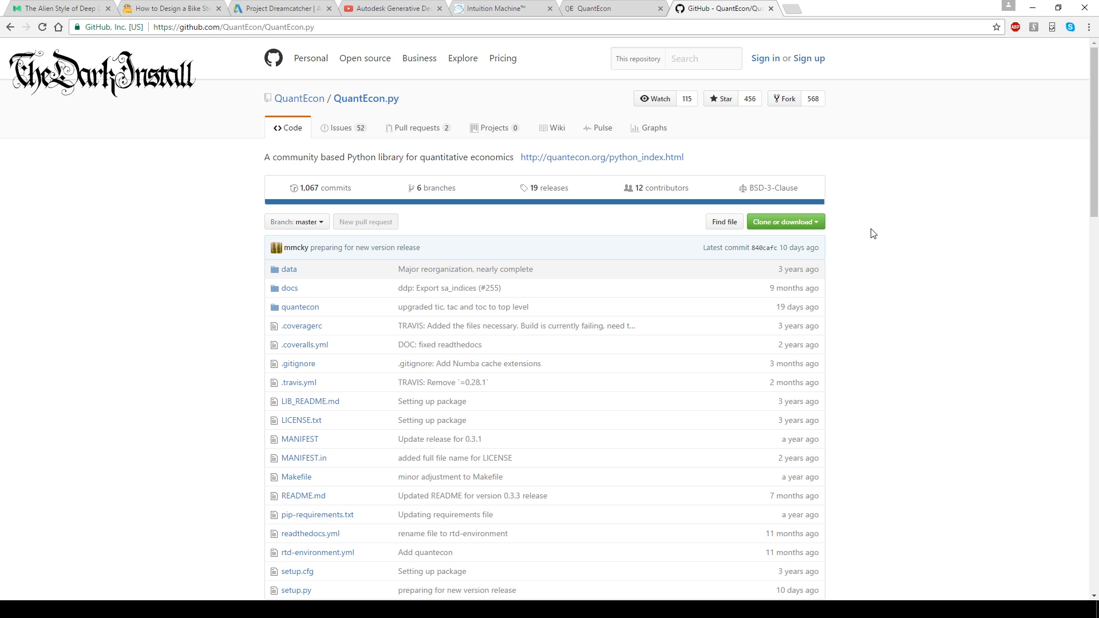
scroll(down, 3)
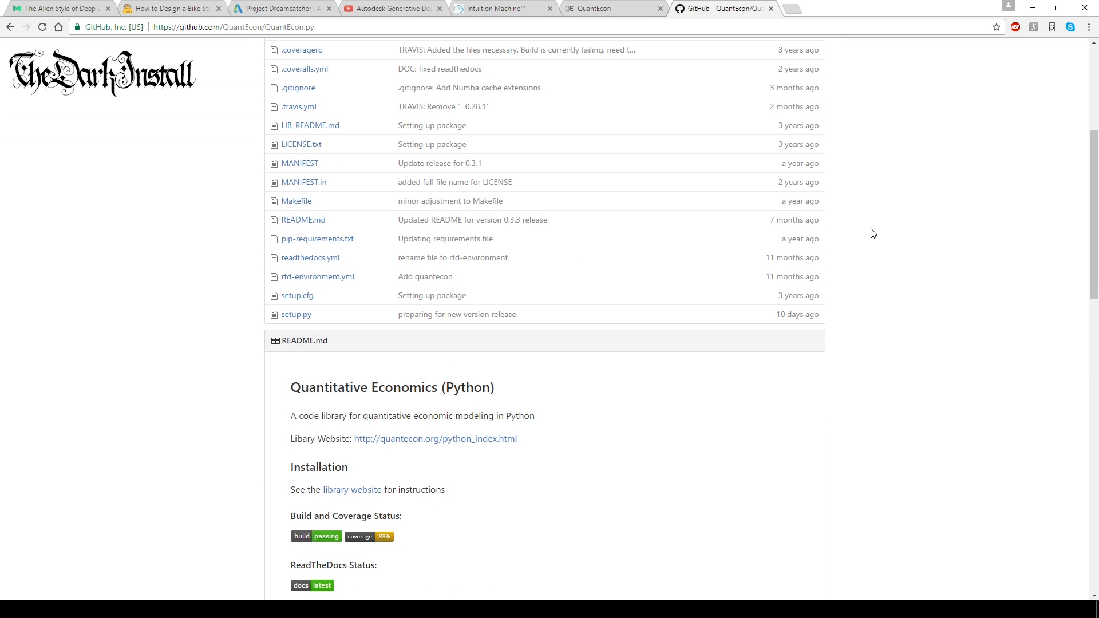
scroll(down, 3)
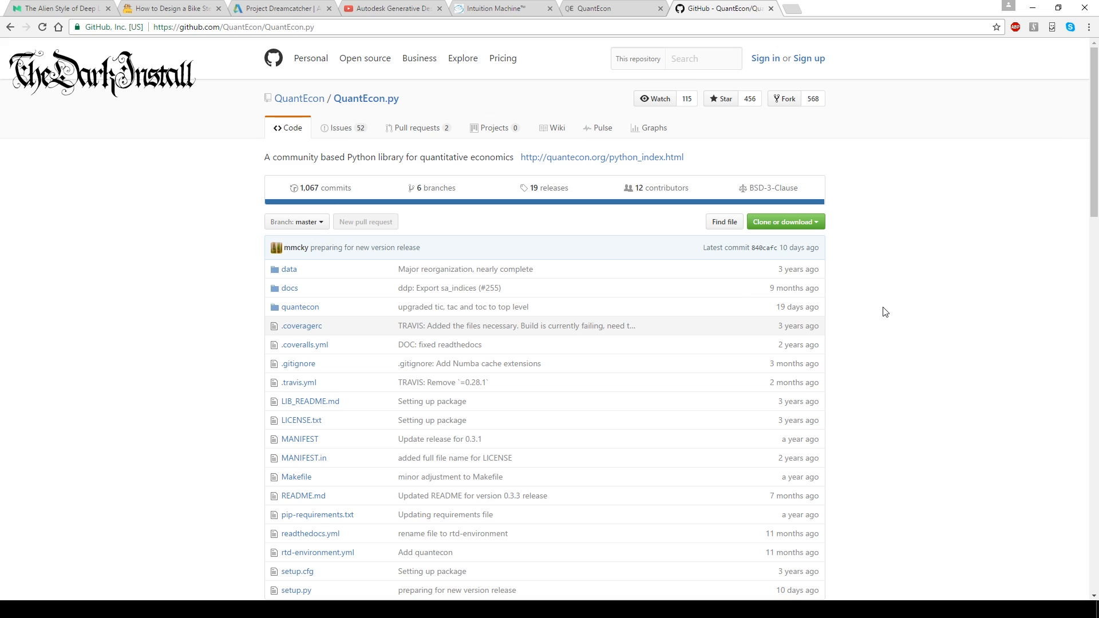
mouse_move(887, 314)
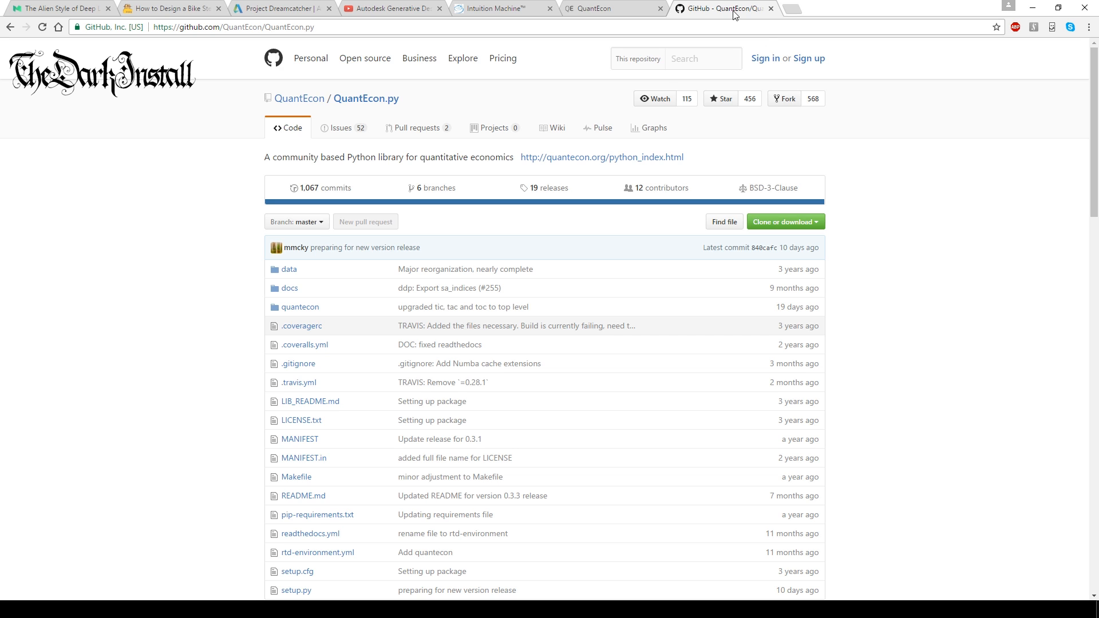
mouse_move(829, 182)
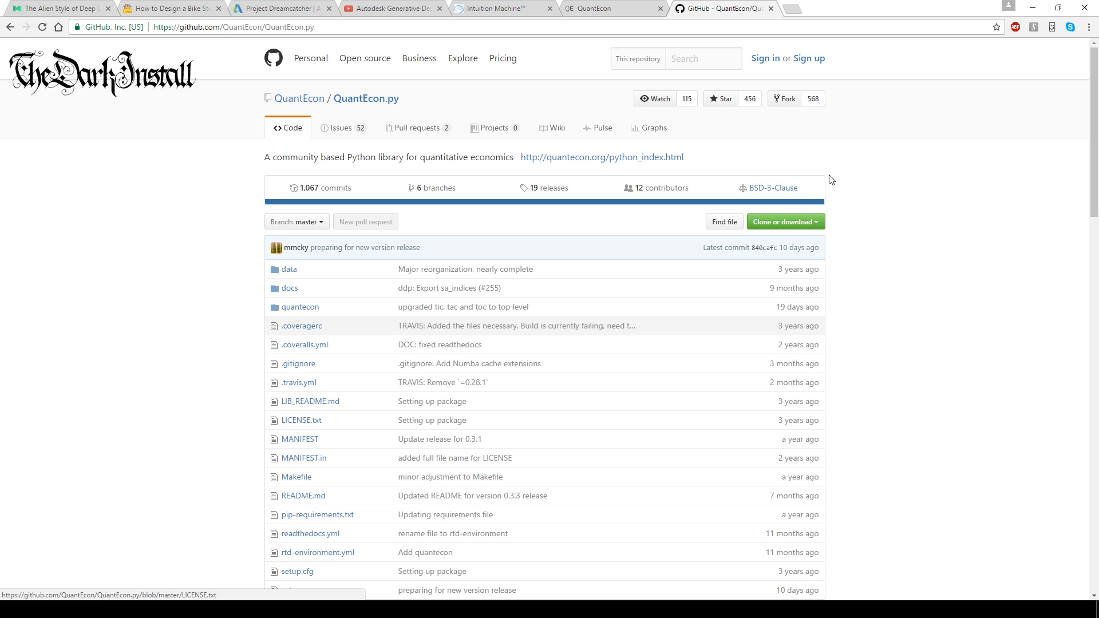
click(168, 9)
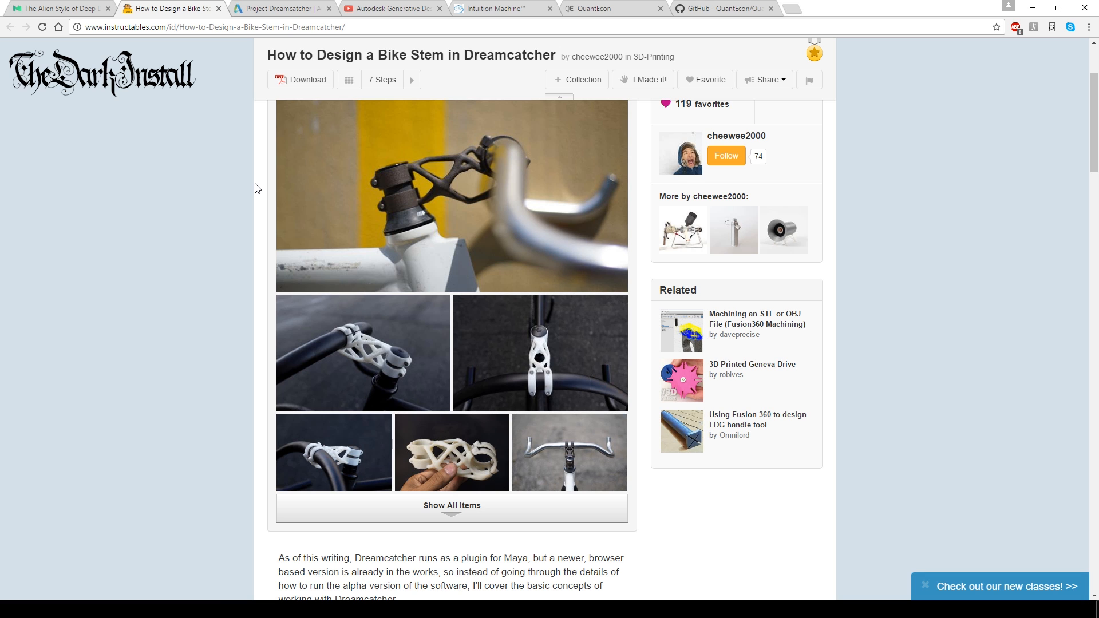
- Return to the Medium generative design article, now at the algorithm-designed car frame image
click(490, 8)
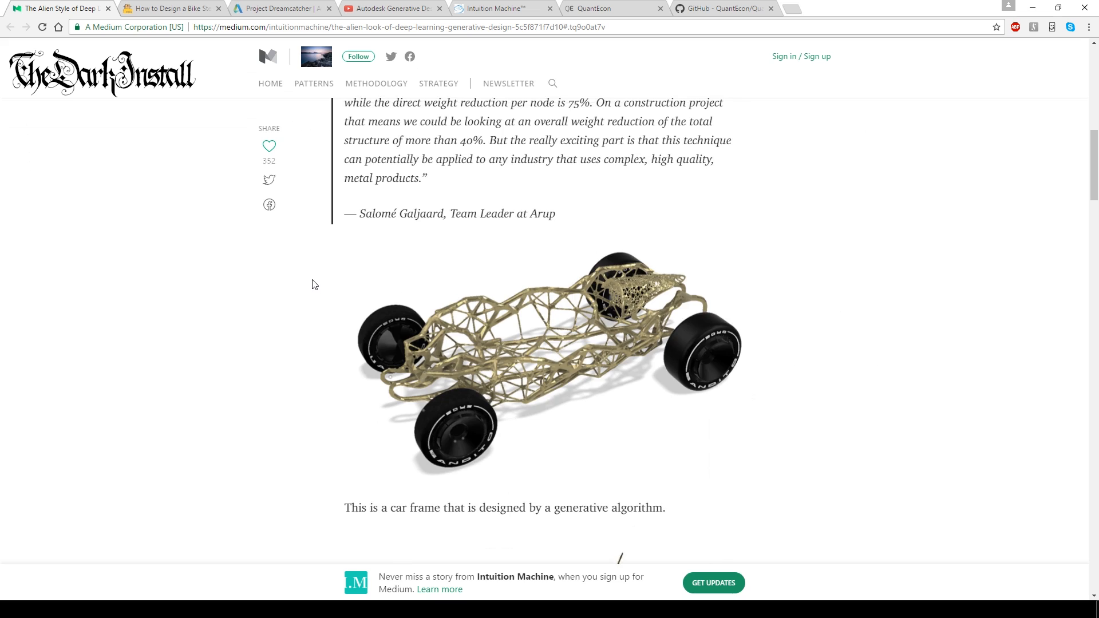